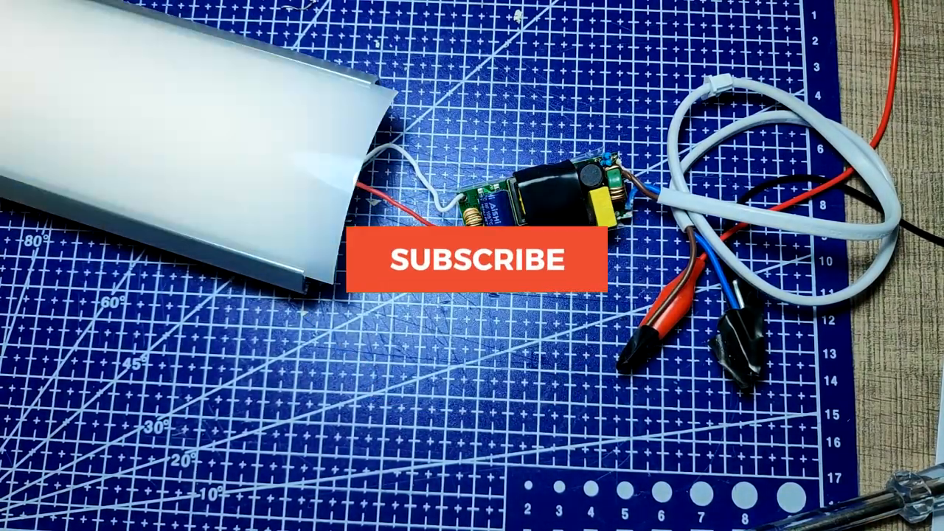
Turn the red SUBSCRIBE overlay into a SUBSCRIBED confirmation over the LED fixture footage
left_click(478, 259)
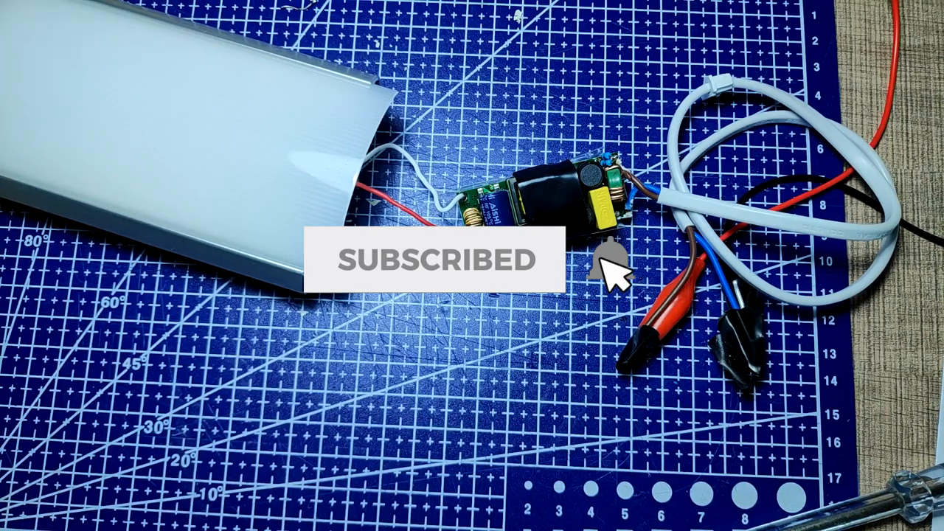